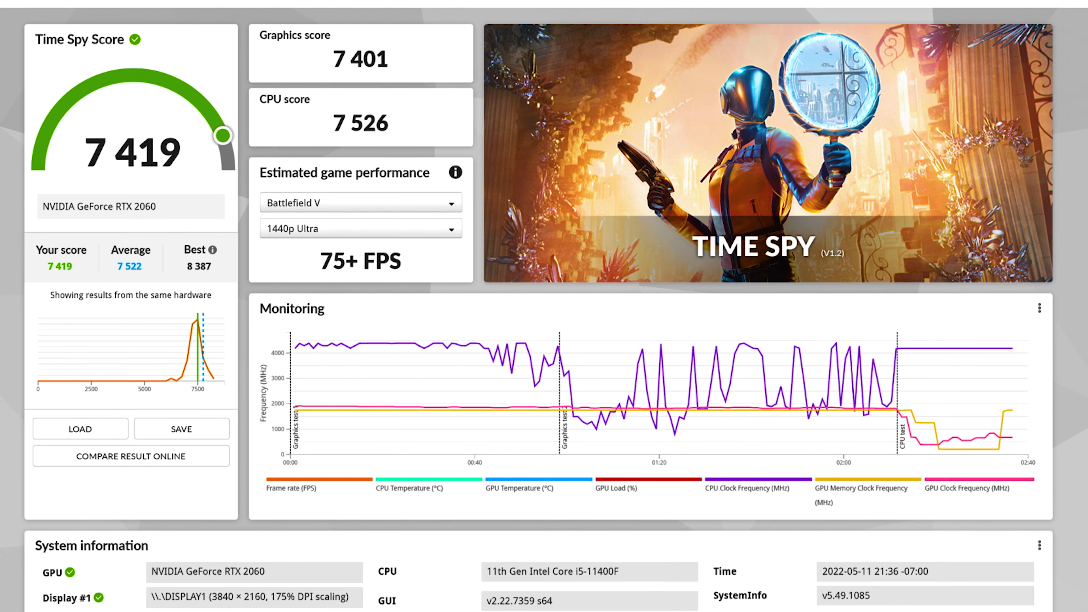
scroll("down", 3)
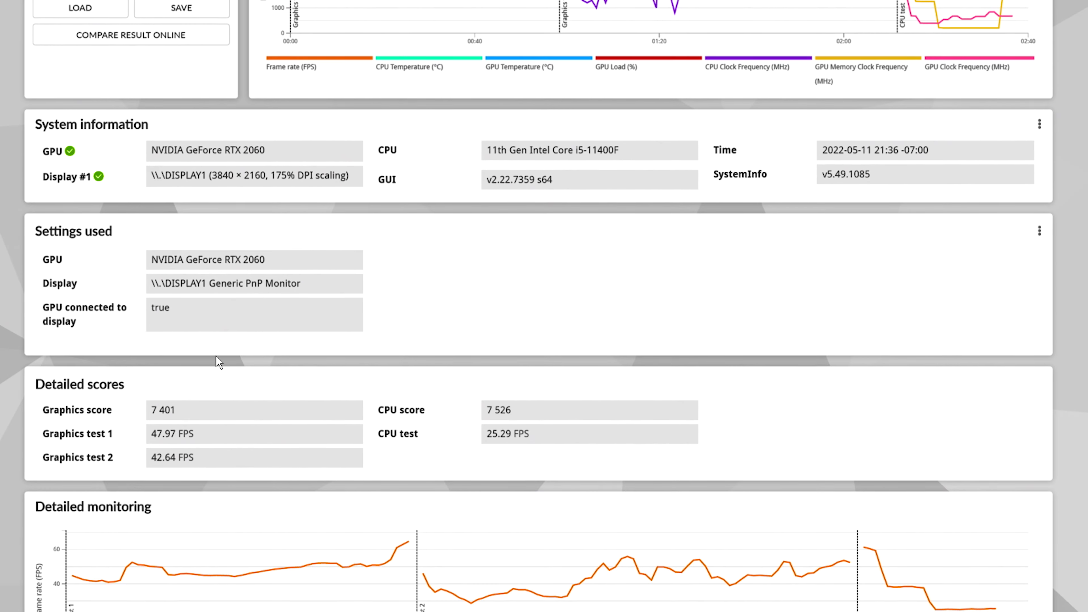
mouse_move(170, 430)
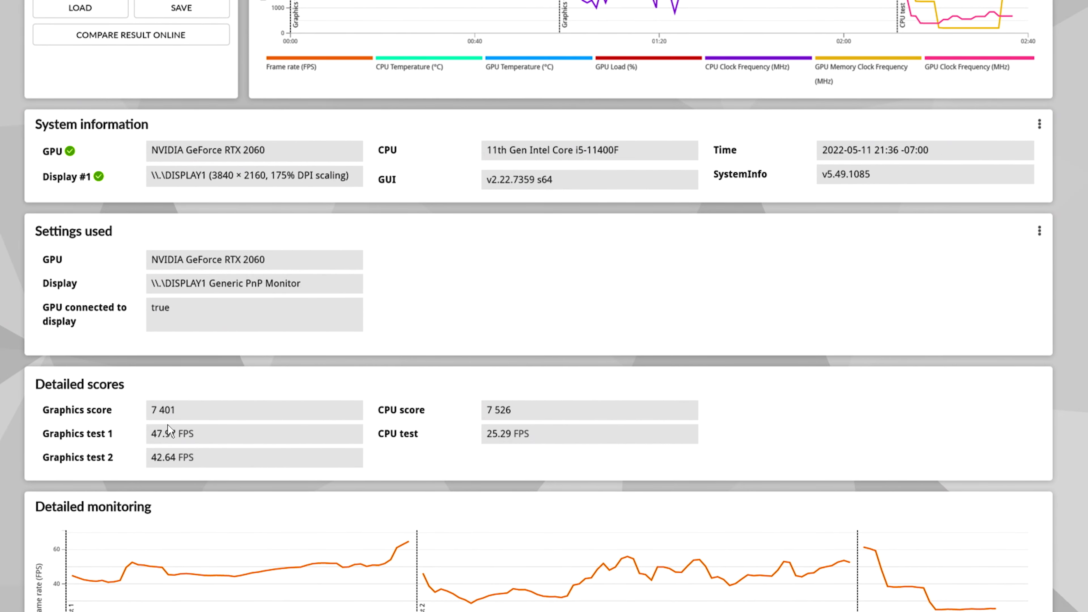
mouse_move(175, 449)
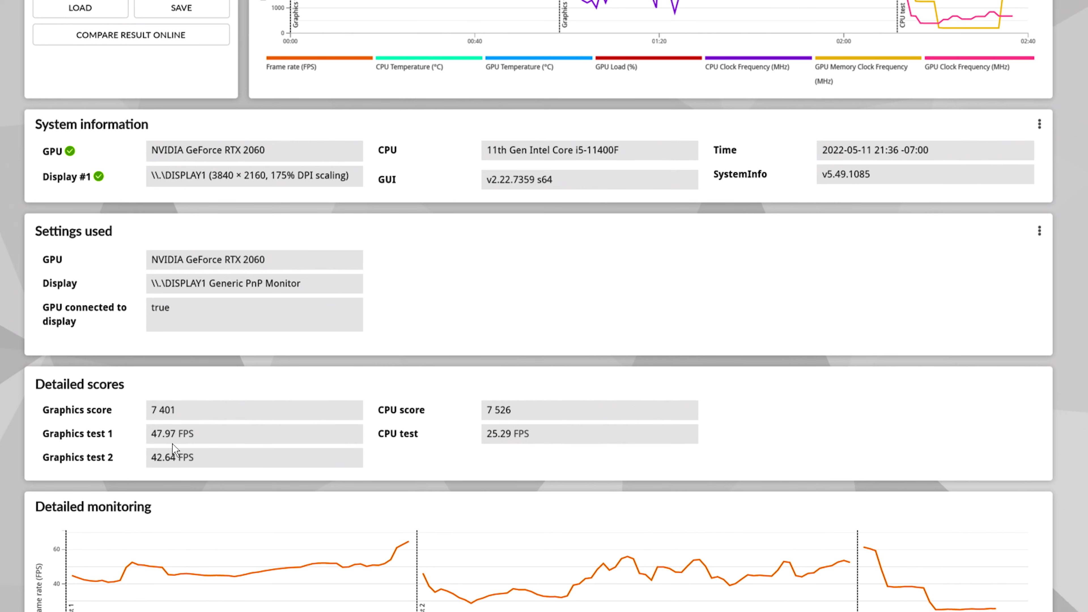